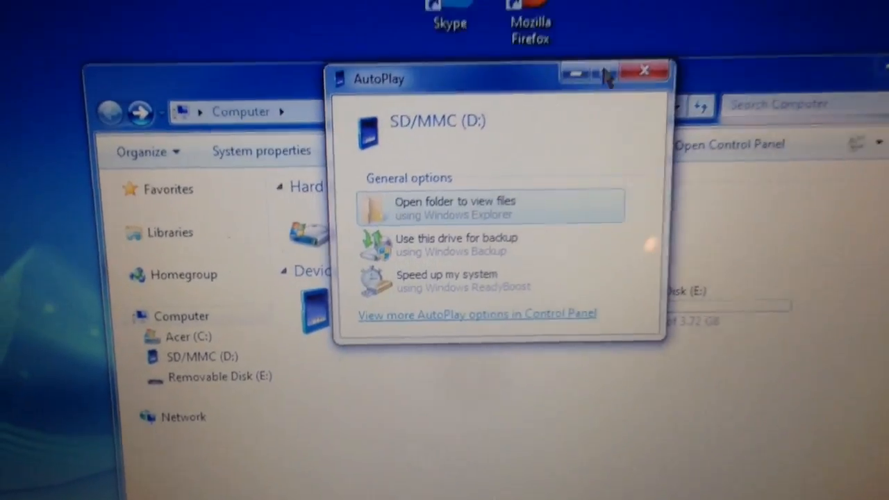
Dismiss AutoPlay, copy the Nintendo 3DS folder from Removable Disk (E:), and switch to SD/MMC (D:).
left_click(642, 71)
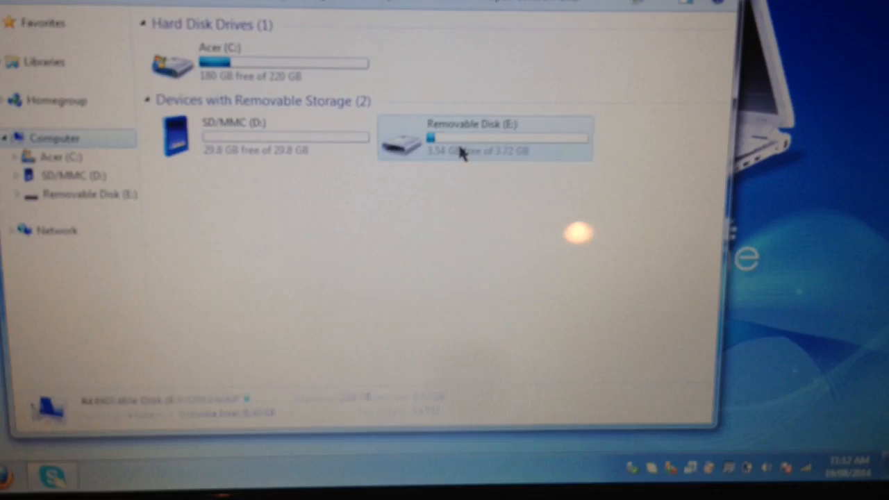
double_click(483, 139)
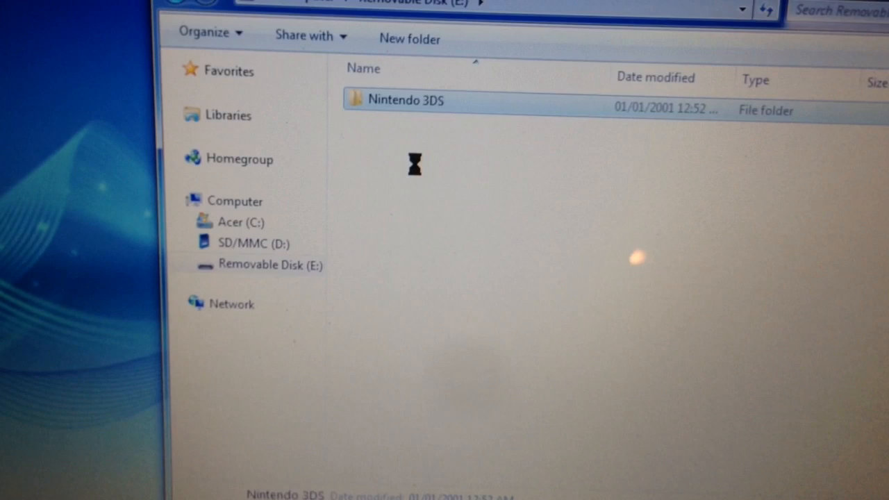
right_click(405, 100)
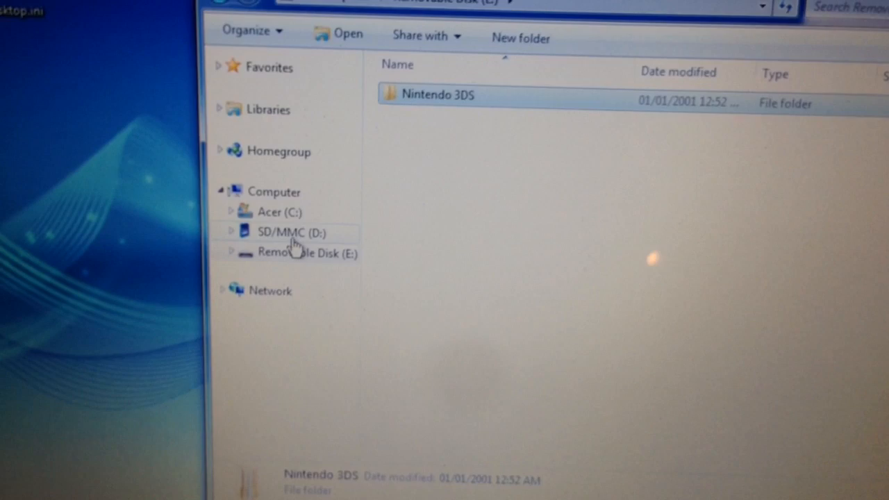
left_click(283, 231)
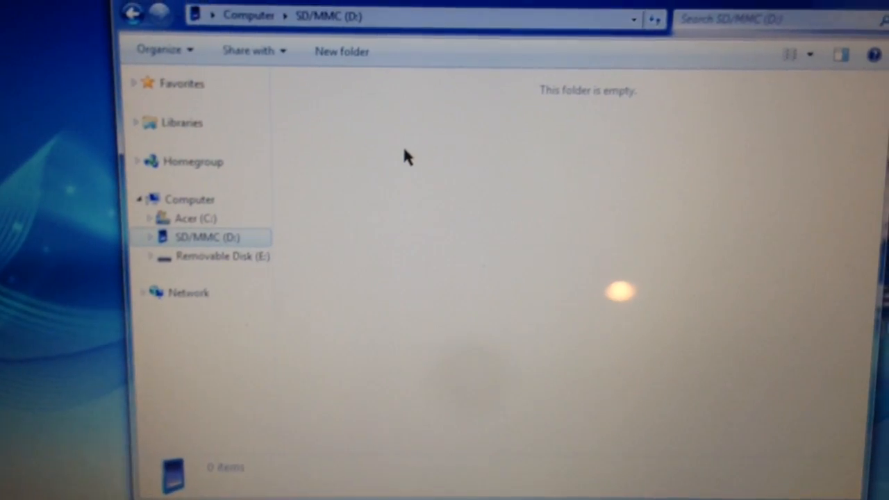
Paste the Nintendo 3DS folder into the empty SD/MMC (D:) card.
right_click(406, 155)
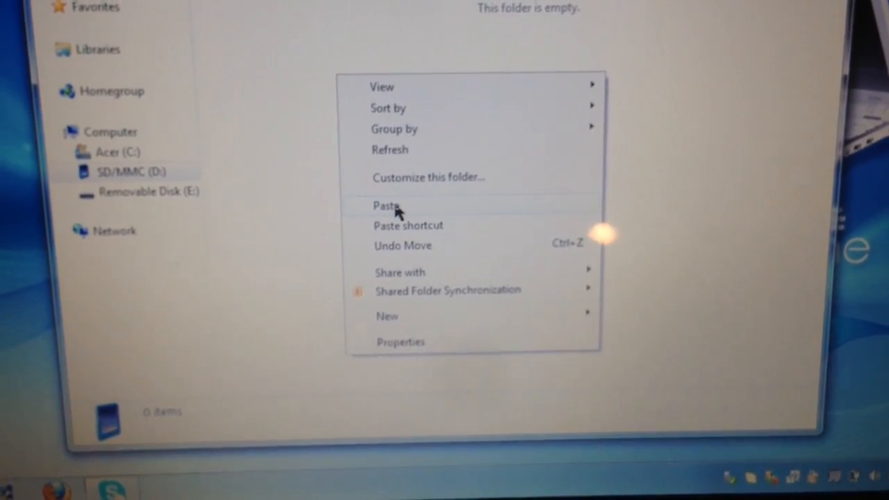
left_click(386, 206)
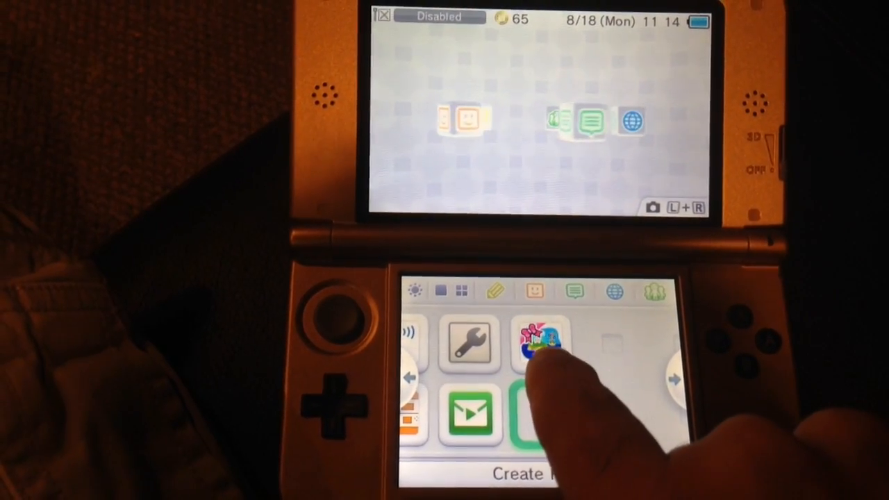
Tap a software icon on the 3DS HOME Menu to confirm the data loaded.
left_click(556, 417)
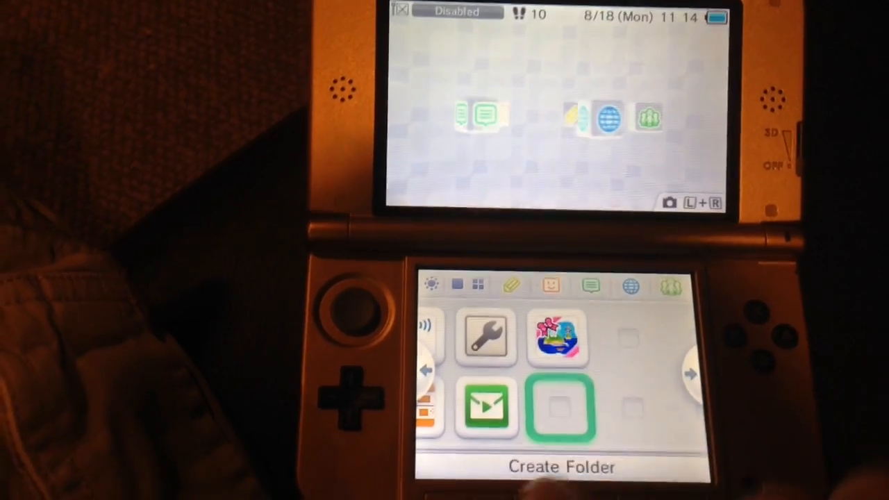